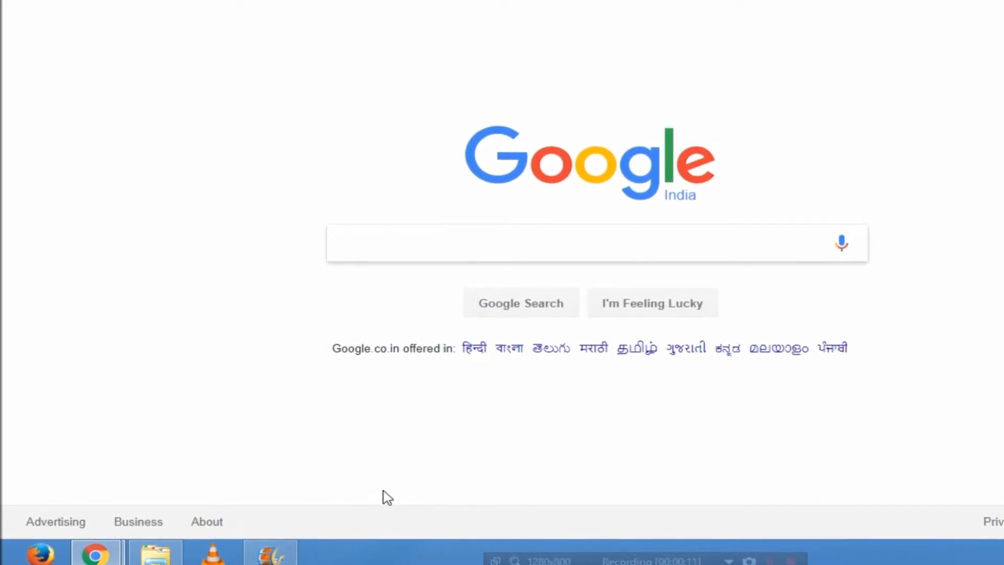
pyautogui.click(576, 243)
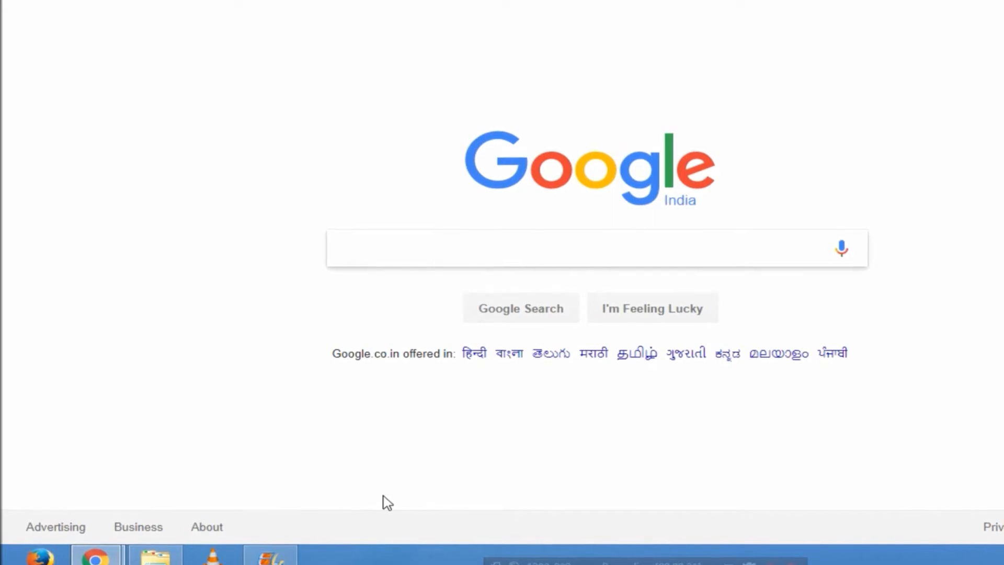
pyautogui.click(576, 249)
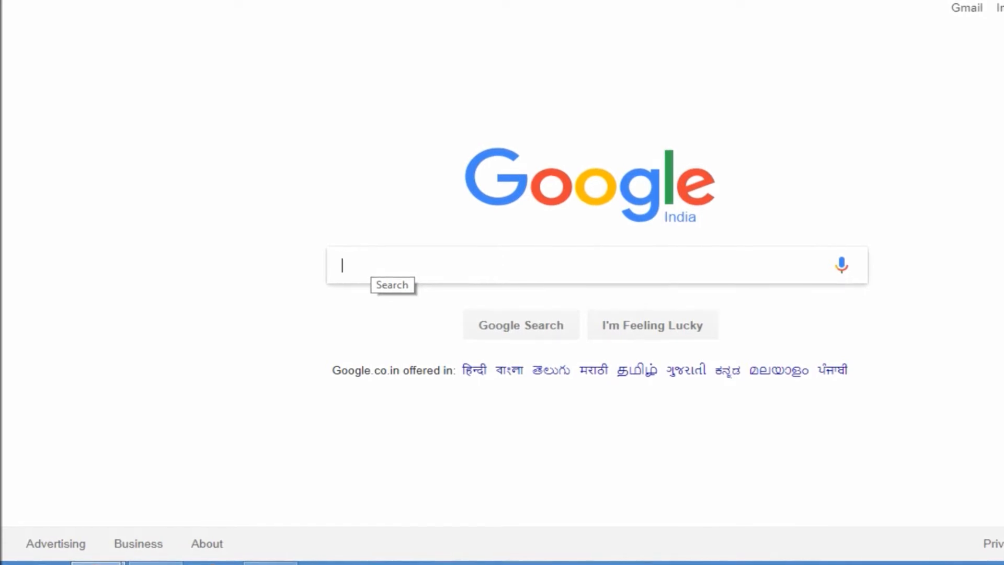
pyautogui.rightClick(368, 264)
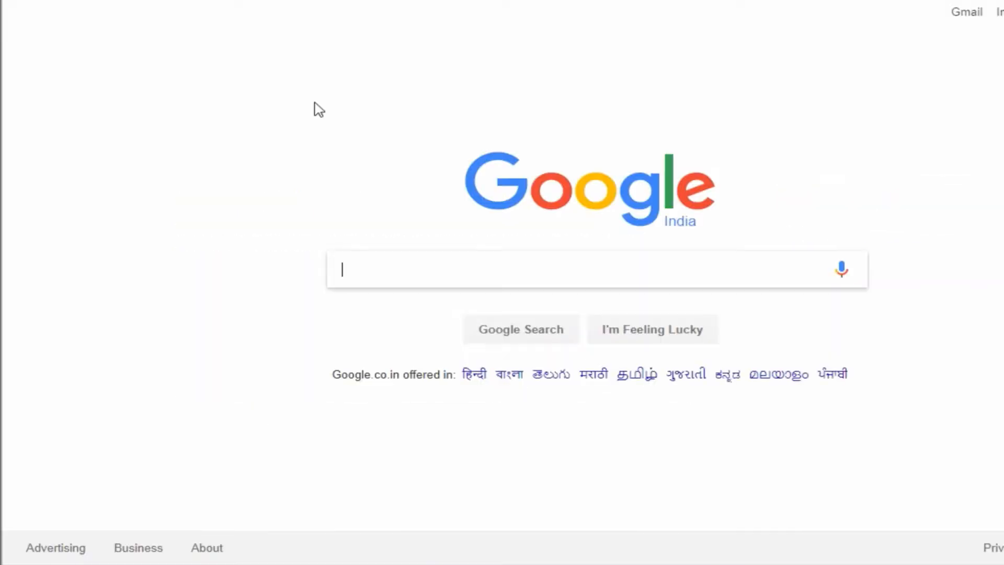
pyautogui.write('http://www.audioremover.com/')
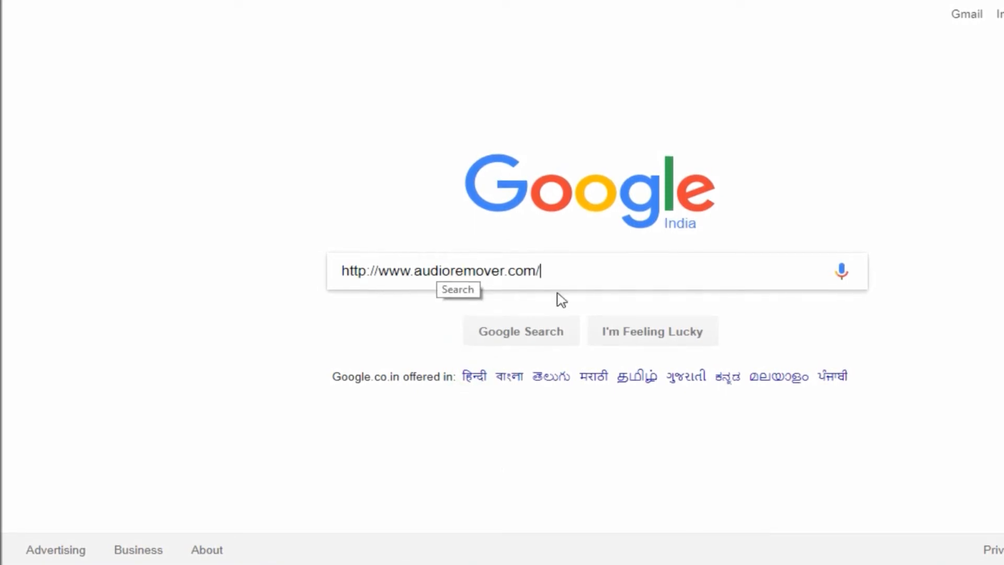
pyautogui.press('Return')
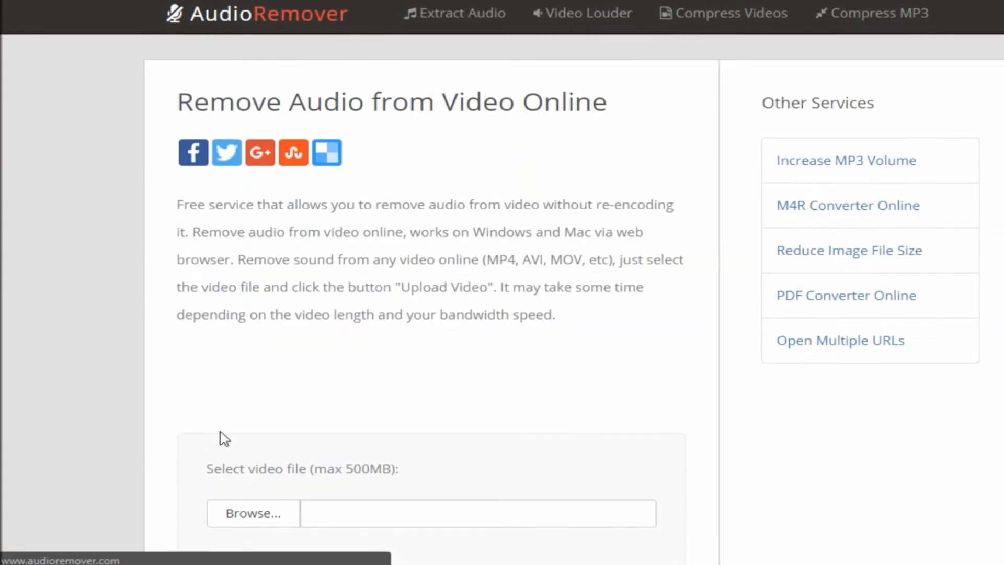
# - Scroll down to reveal the 'Select video file' section with Browse and Upload Video
pyautogui.scroll(-3)
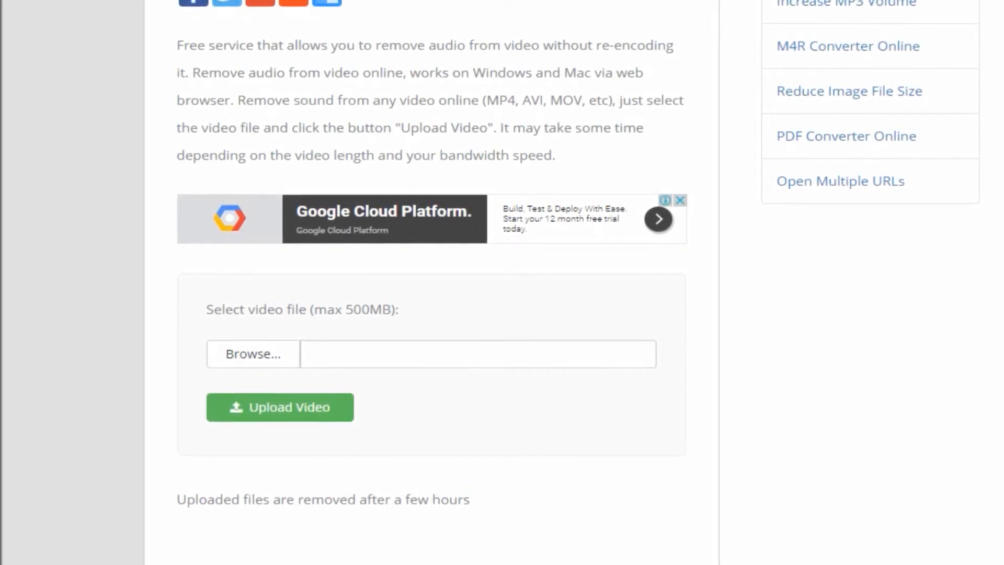
pyautogui.moveTo(280, 374)
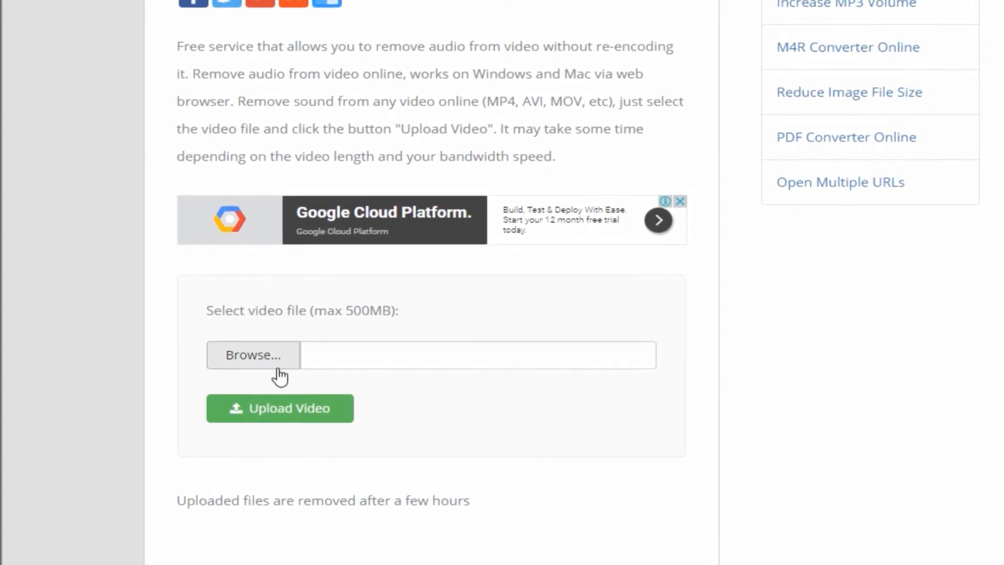
# - Choose 'Free Intro Template - [No Text] + Free Download.mp4' as the video file
pyautogui.click(252, 355)
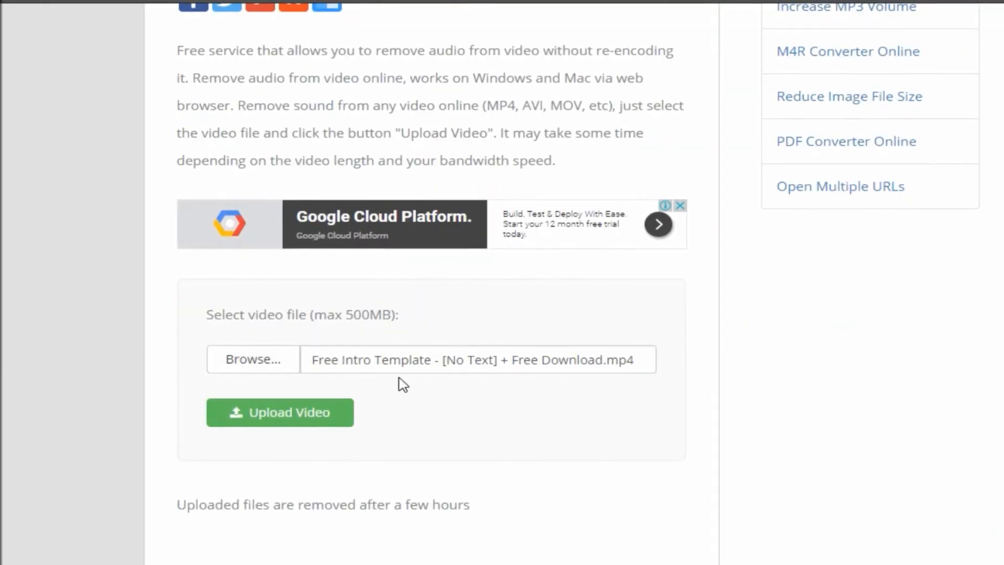
pyautogui.moveTo(290, 412)
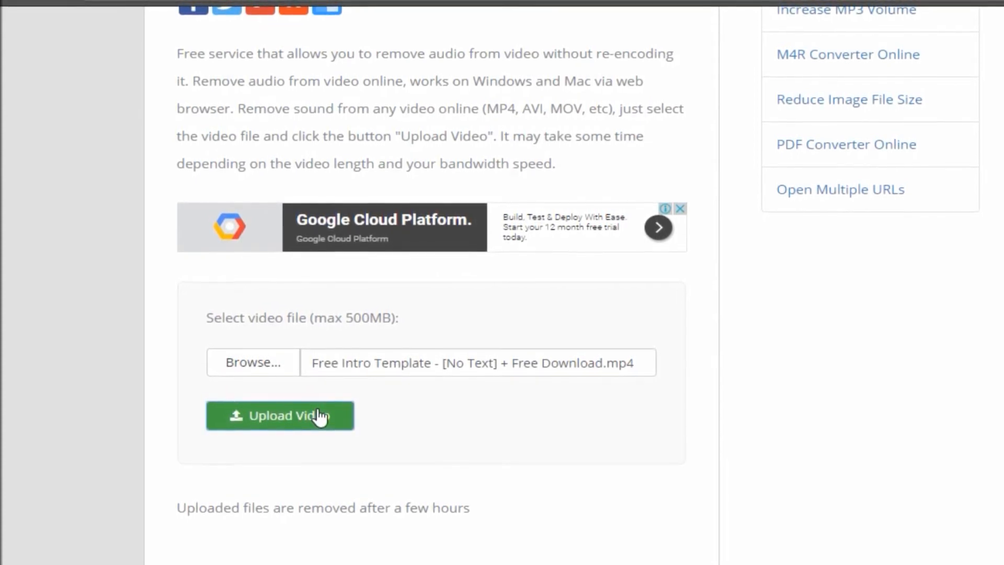
# - Upload the video and reach the 'Completed: Download File (317.58kB)' link
pyautogui.click(281, 415)
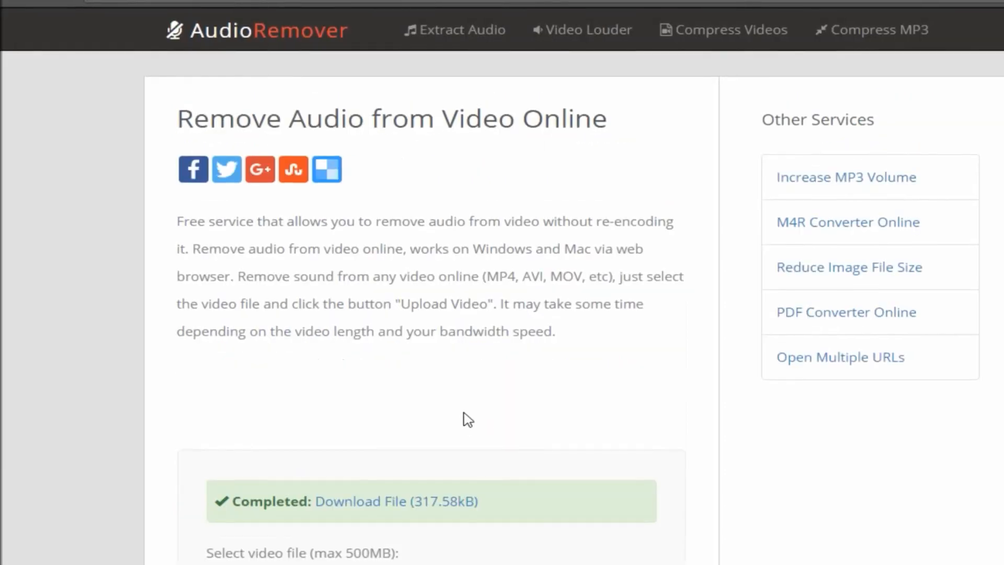
pyautogui.scroll(-3)
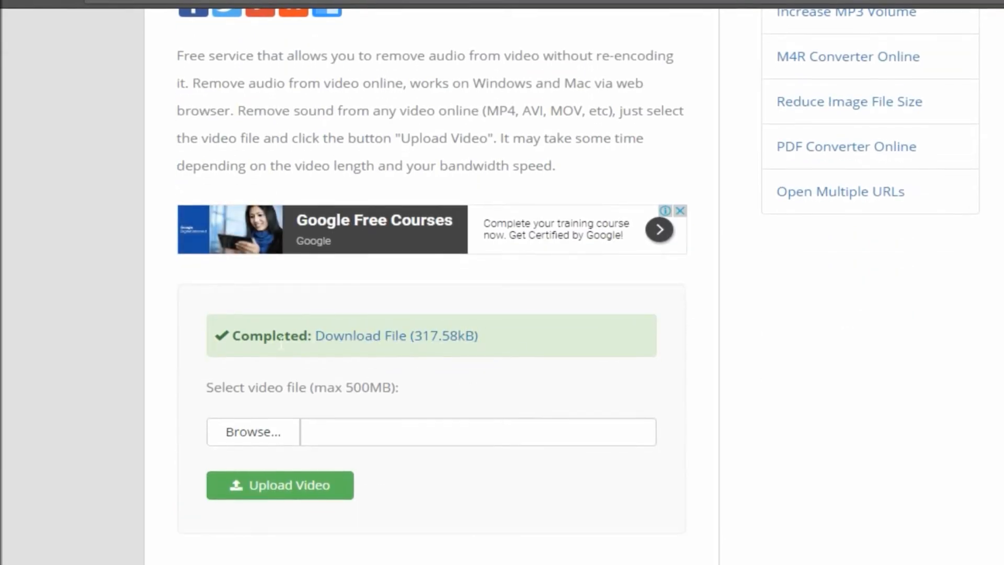
pyautogui.moveTo(363, 338)
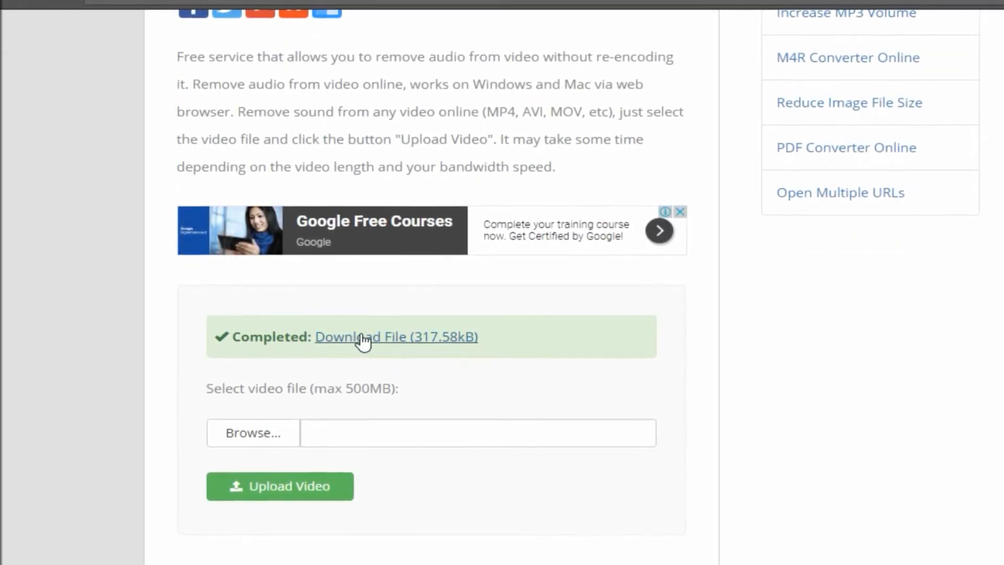
pyautogui.moveTo(339, 355)
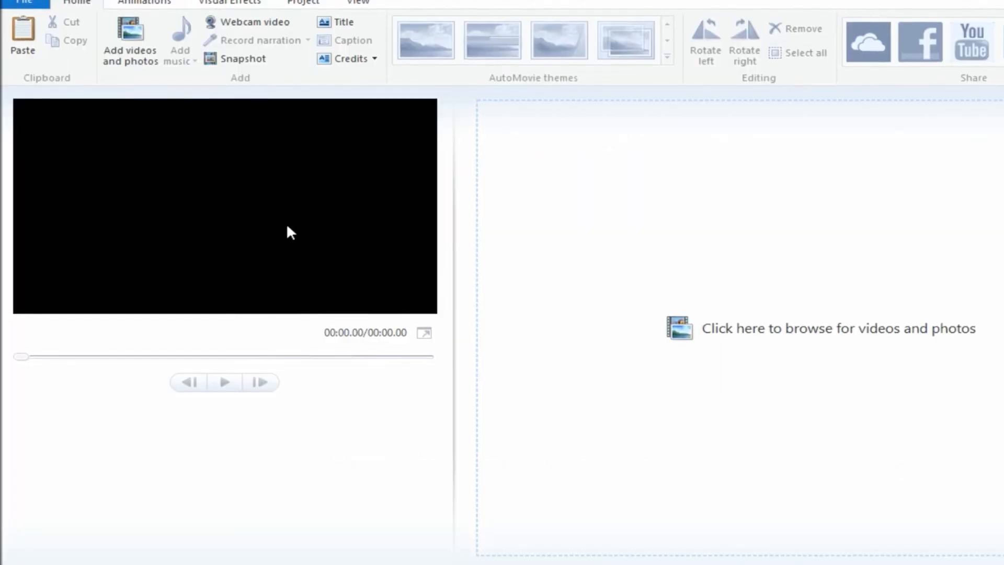
pyautogui.moveTo(597, 55)
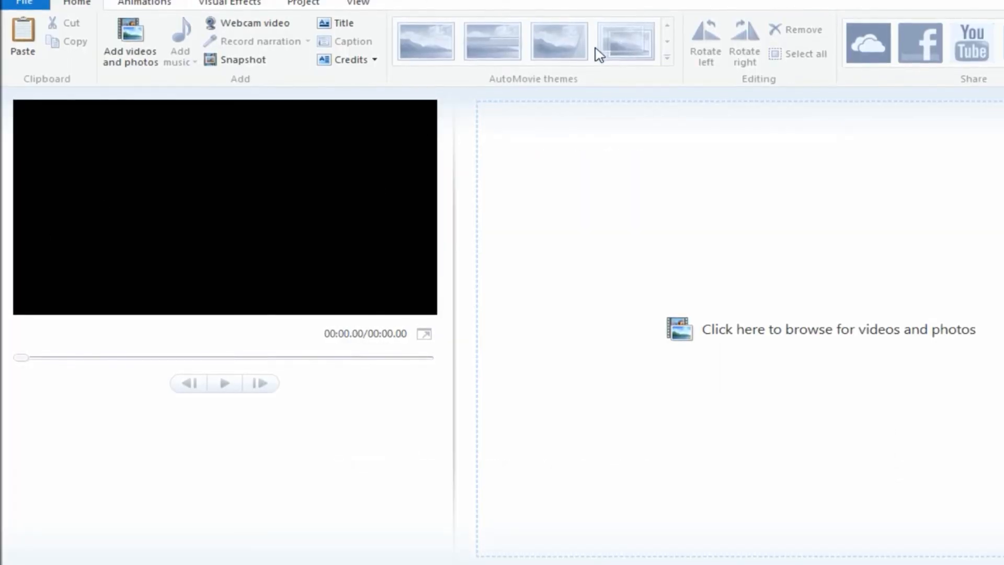
pyautogui.moveTo(429, 272)
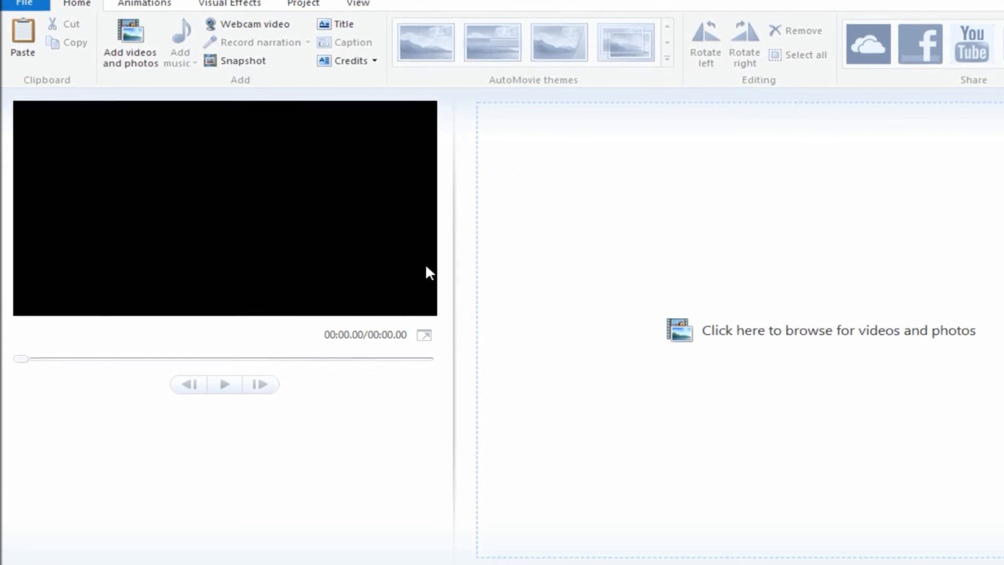
pyautogui.moveTo(460, 308)
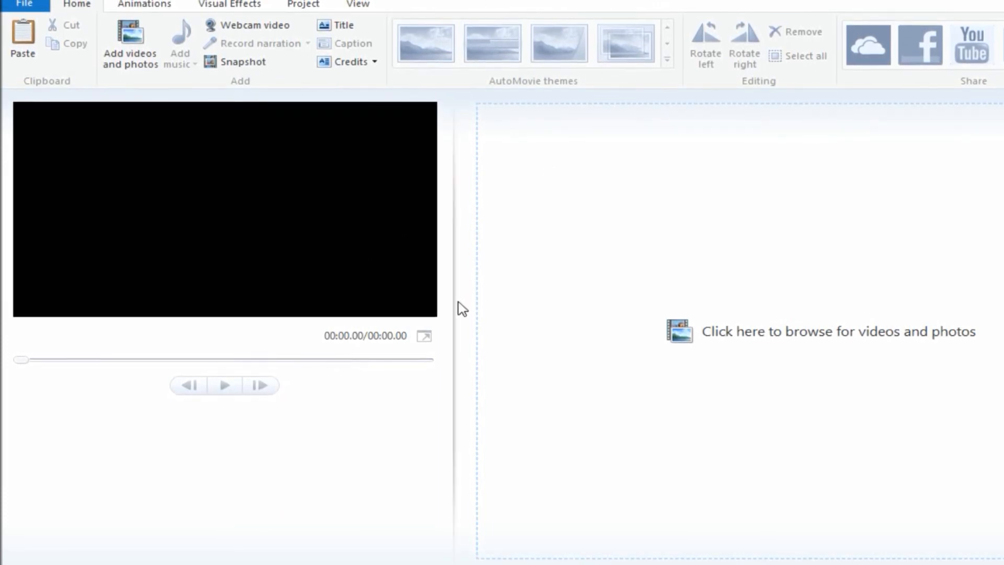
pyautogui.moveTo(455, 297)
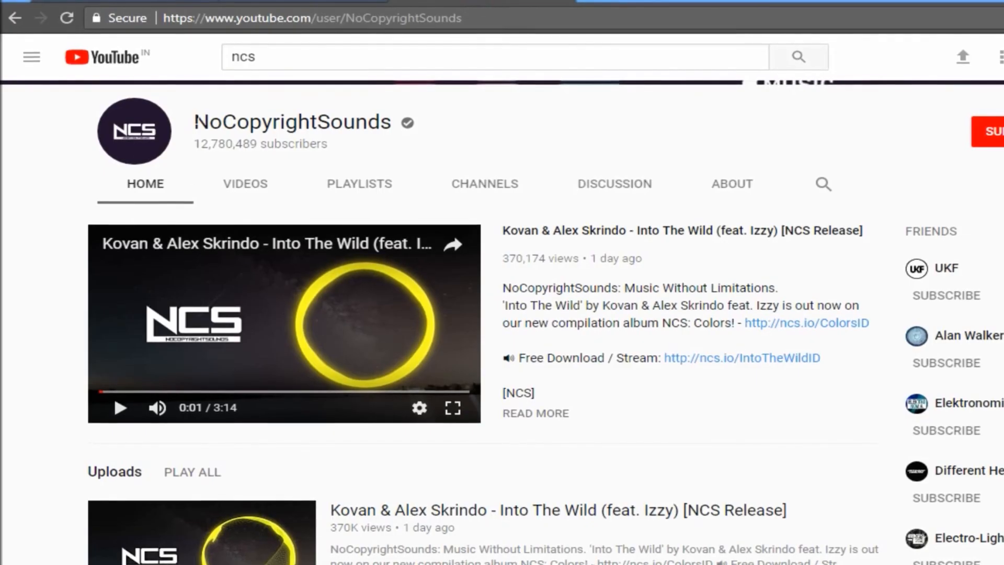
# - Select the 'NoCopyrightSounds' channel title on its YouTube page
pyautogui.doubleClick(292, 123)
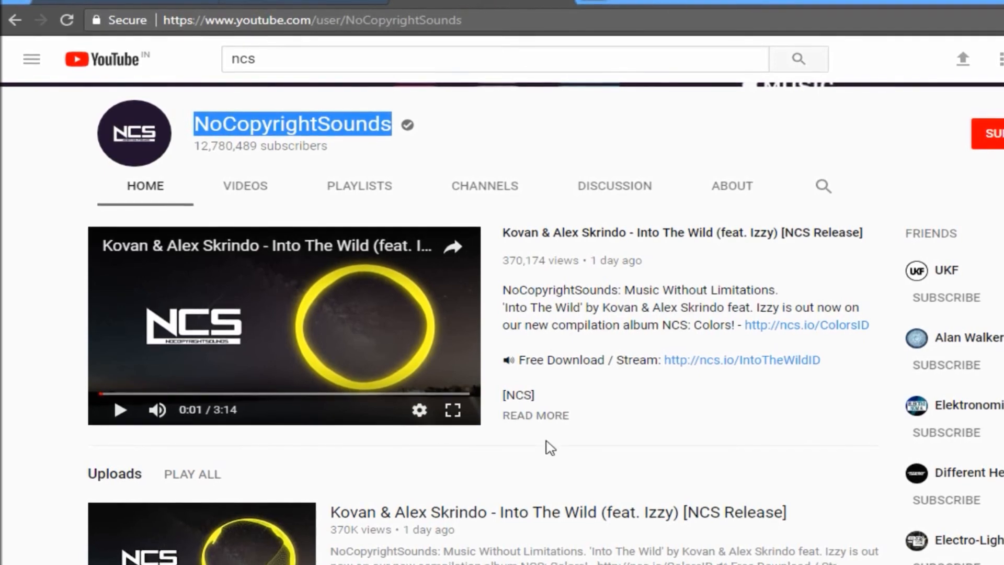
pyautogui.moveTo(221, 483)
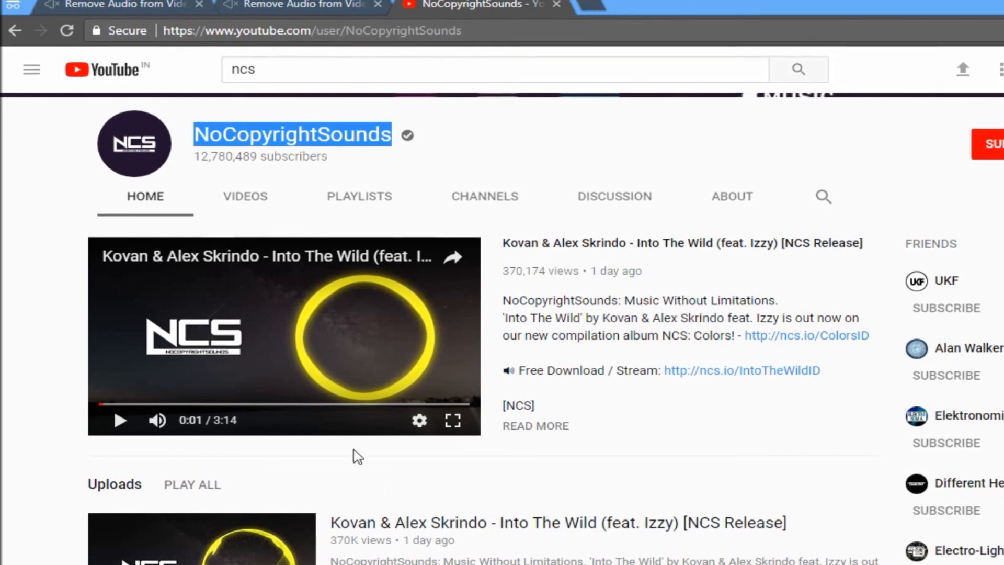
pyautogui.moveTo(377, 369)
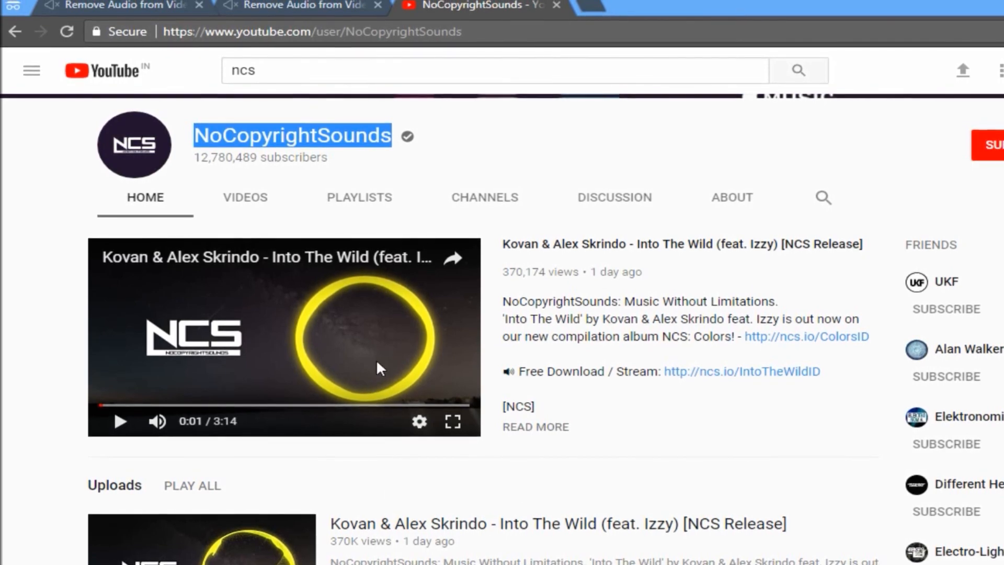
pyautogui.moveTo(383, 416)
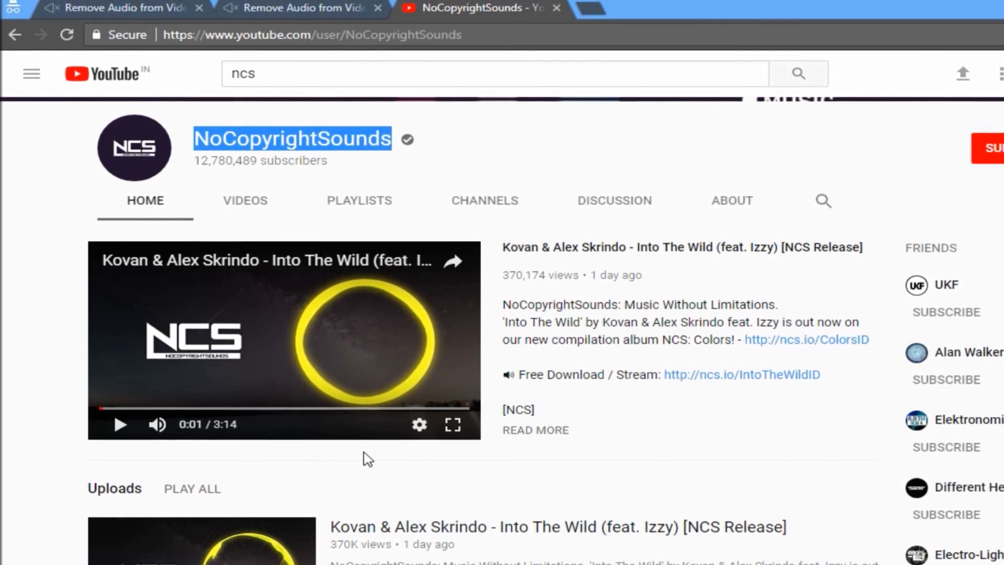
pyautogui.moveTo(376, 440)
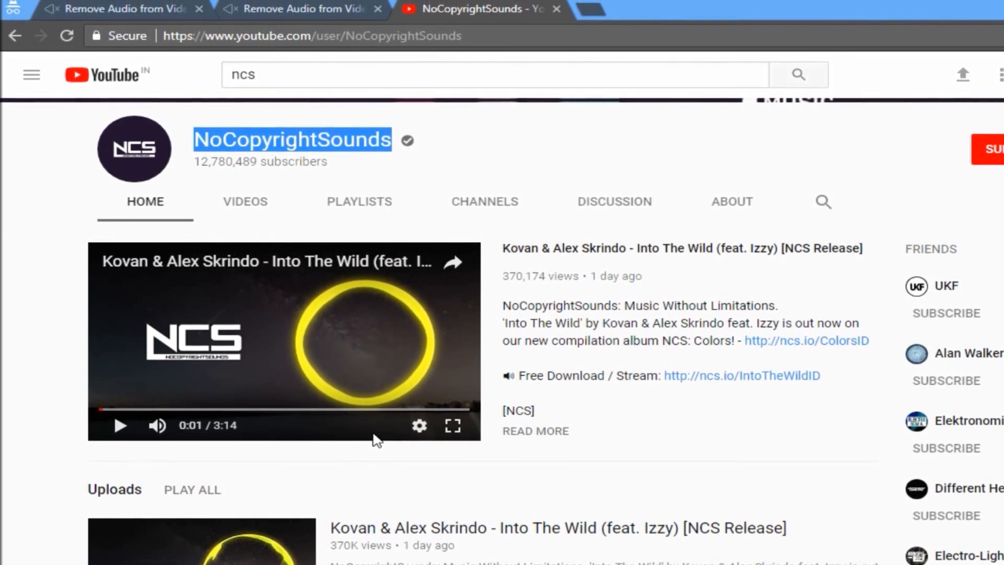